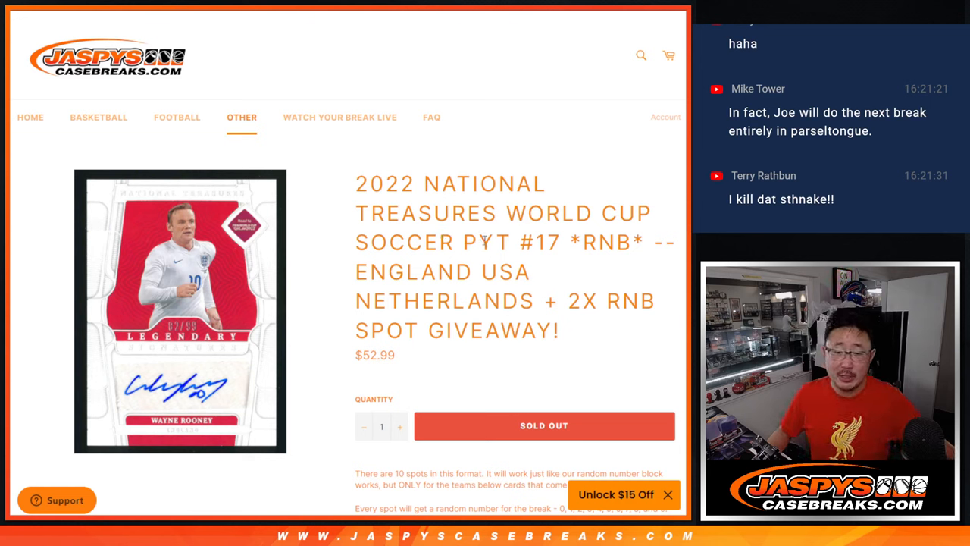
# Bring up the RANDOM.ORG Dice Roller page with two dice set.
pyautogui.doubleClick(601, 243)
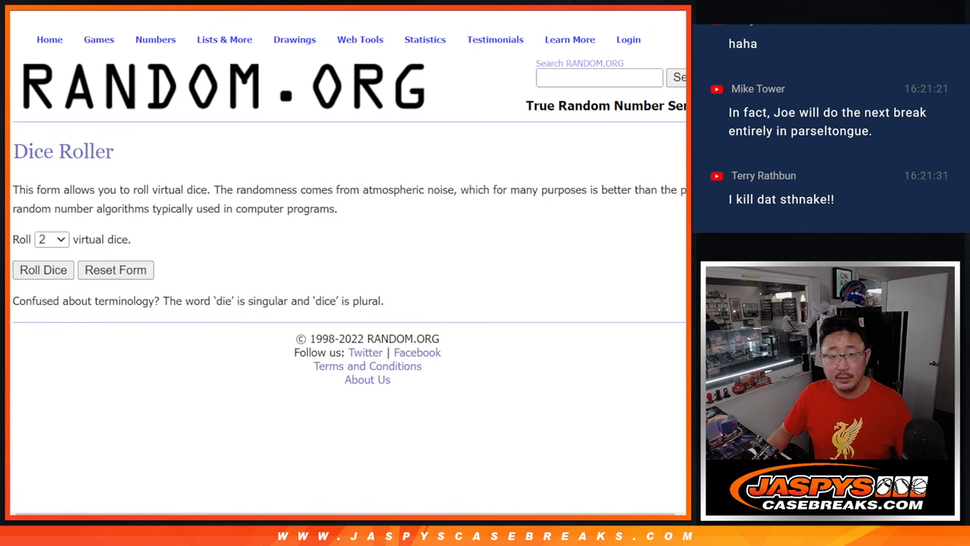
# Roll the two dice and reshuffle the eight-name buyer list repeatedly.
pyautogui.click(43, 270)
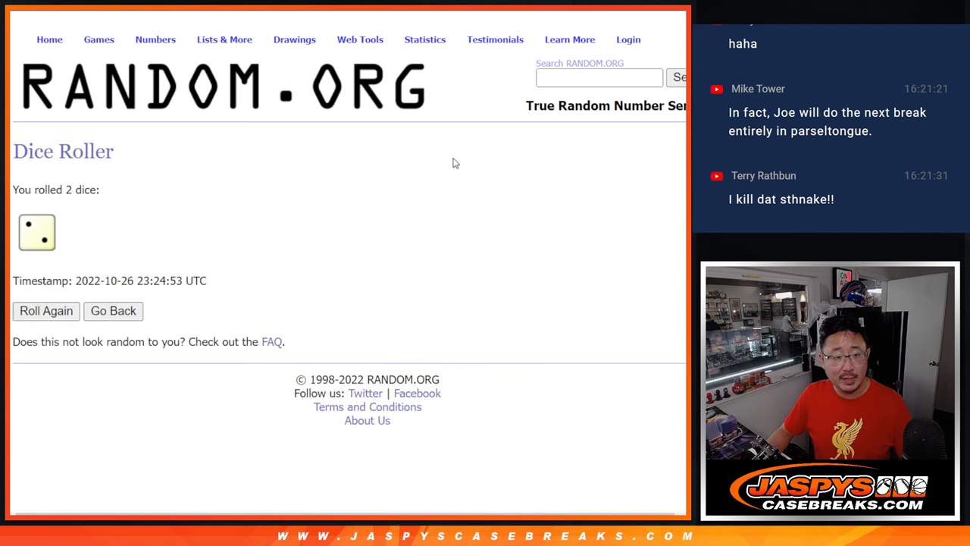
pyautogui.click(46, 311)
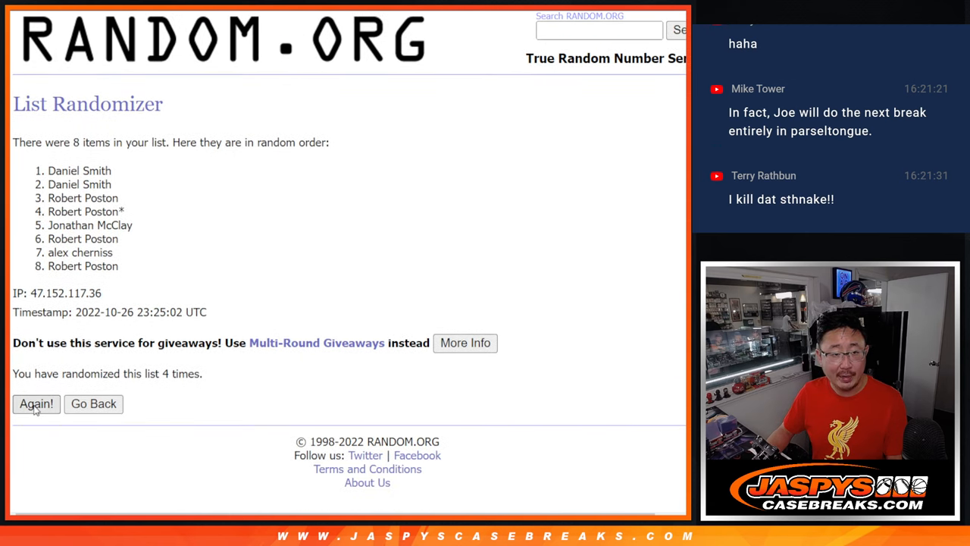
pyautogui.click(35, 403)
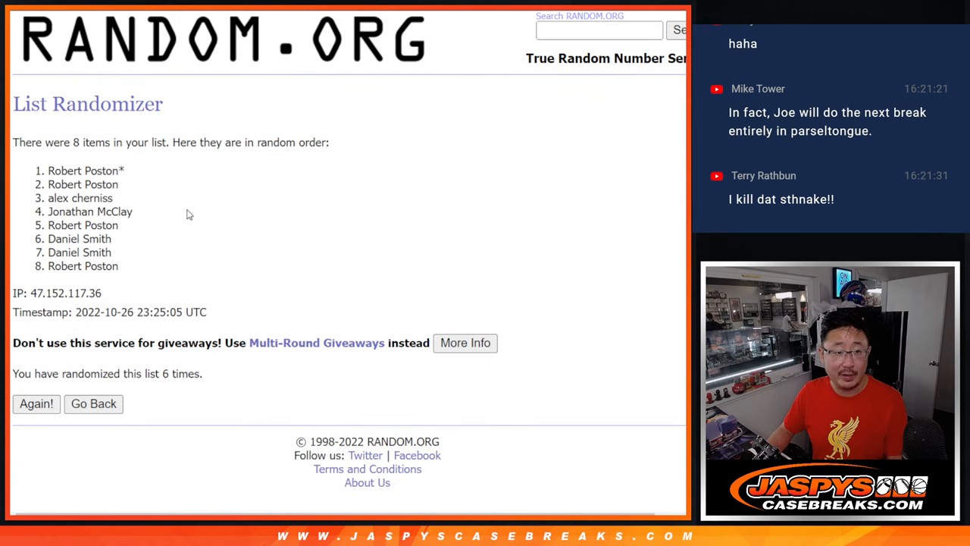
pyautogui.moveTo(49, 170); pyautogui.dragTo(117, 184)
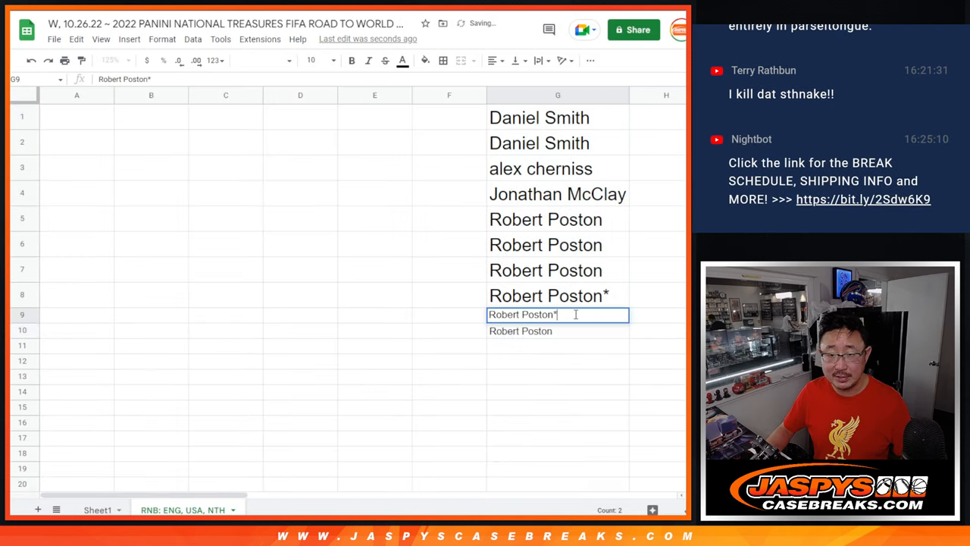
pyautogui.write('^')
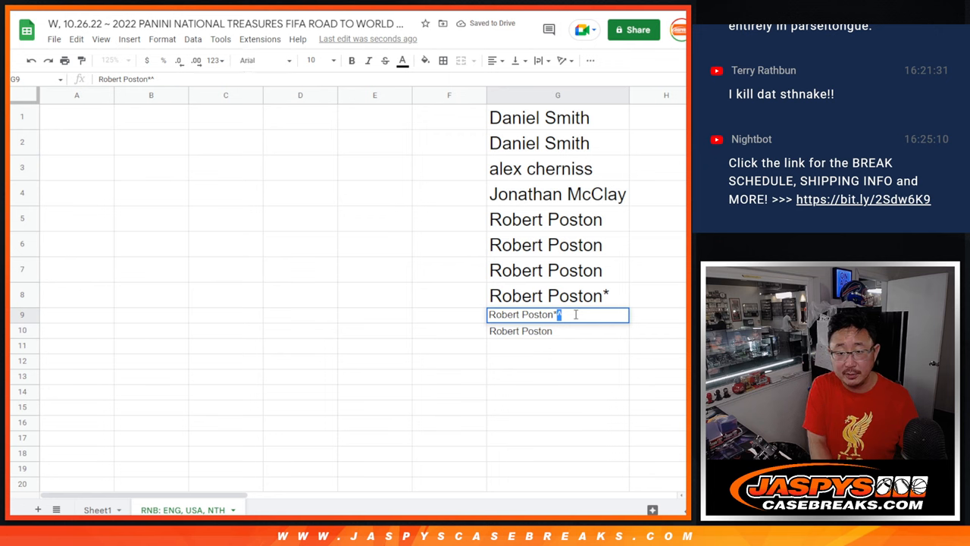
pyautogui.press('enter')
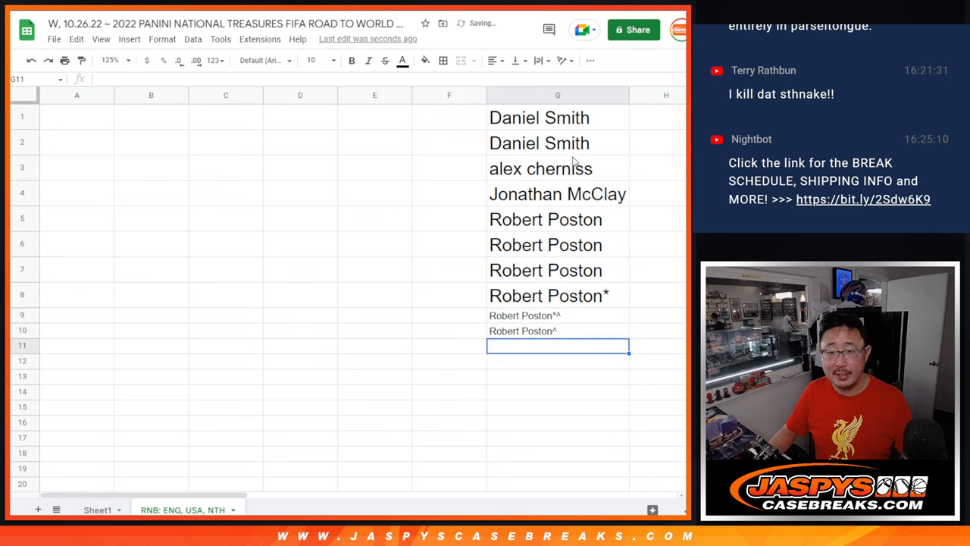
pyautogui.moveTo(558, 118); pyautogui.dragTo(558, 330)
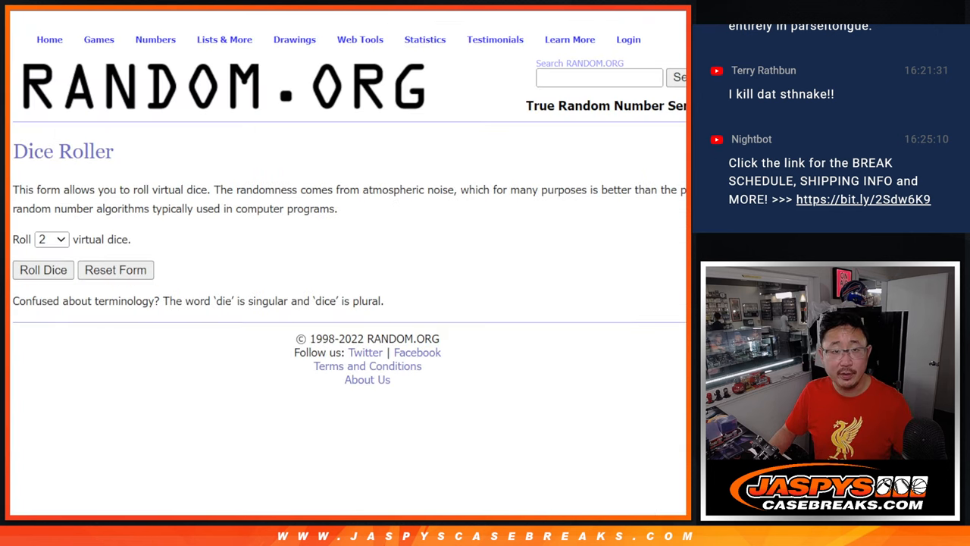
# Randomize the ten pasted names, copy the result, then copy a shuffled 0–9 list.
pyautogui.click(43, 270)
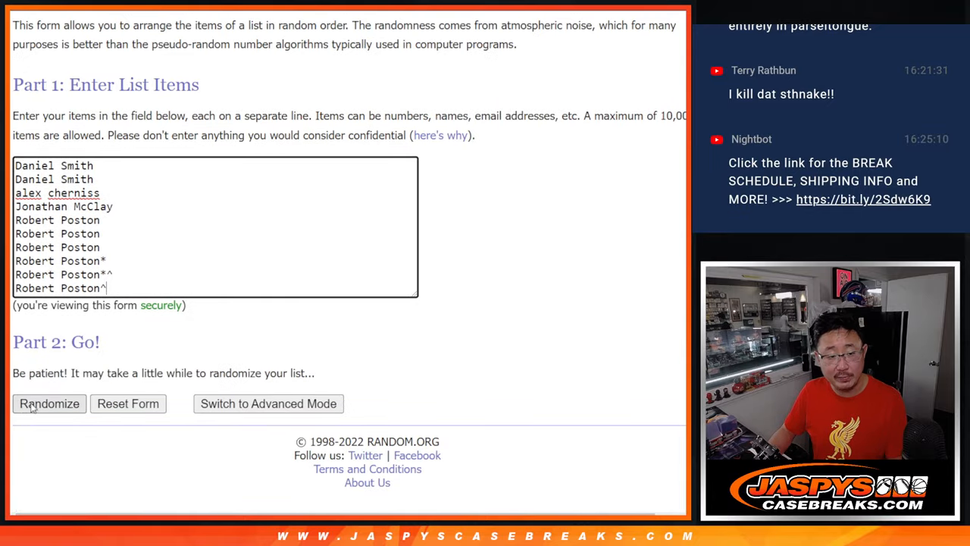
pyautogui.click(50, 403)
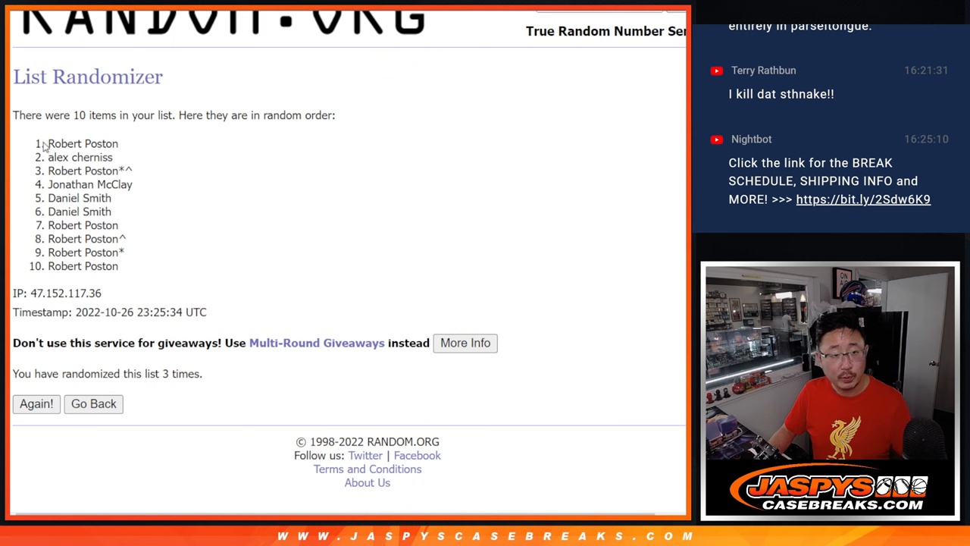
pyautogui.moveTo(46, 143); pyautogui.dragTo(118, 266)
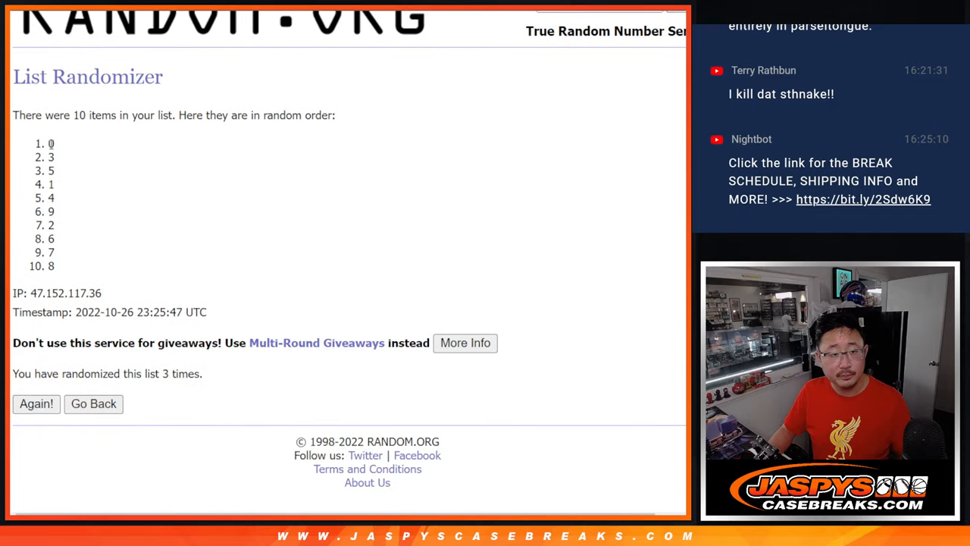
pyautogui.moveTo(51, 144); pyautogui.dragTo(51, 266)
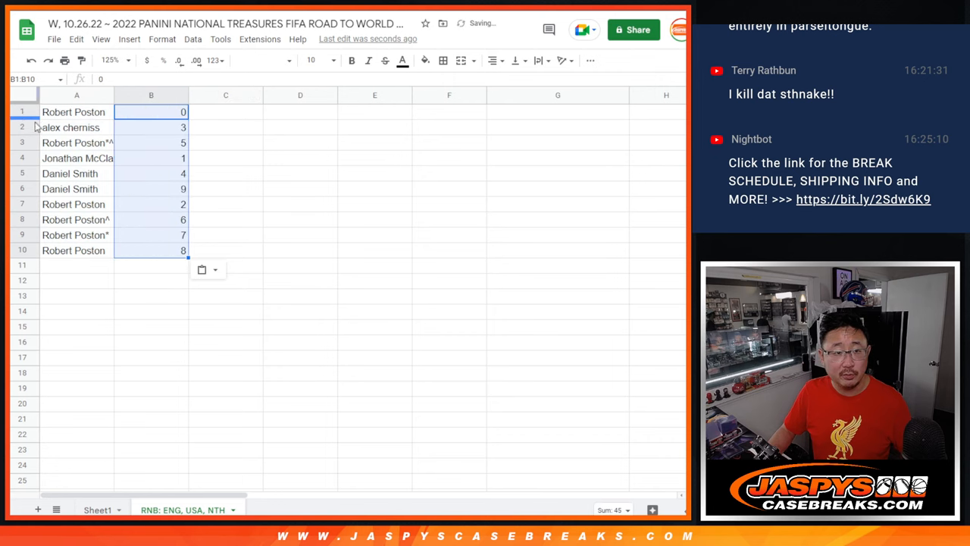
# Set the whole sheet to Sorts Mill Goudy size 12 and zoom to 150%.
pyautogui.click(76, 111)
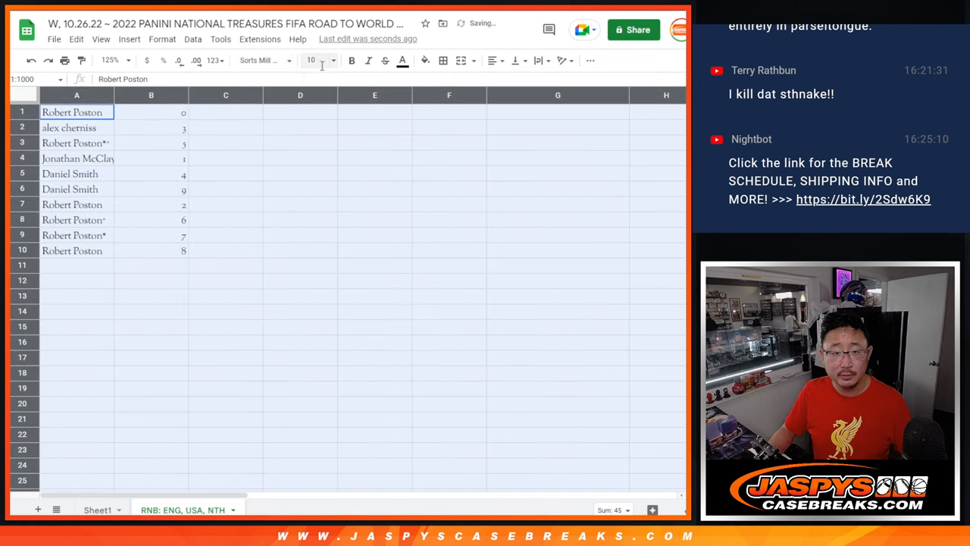
pyautogui.click(109, 59)
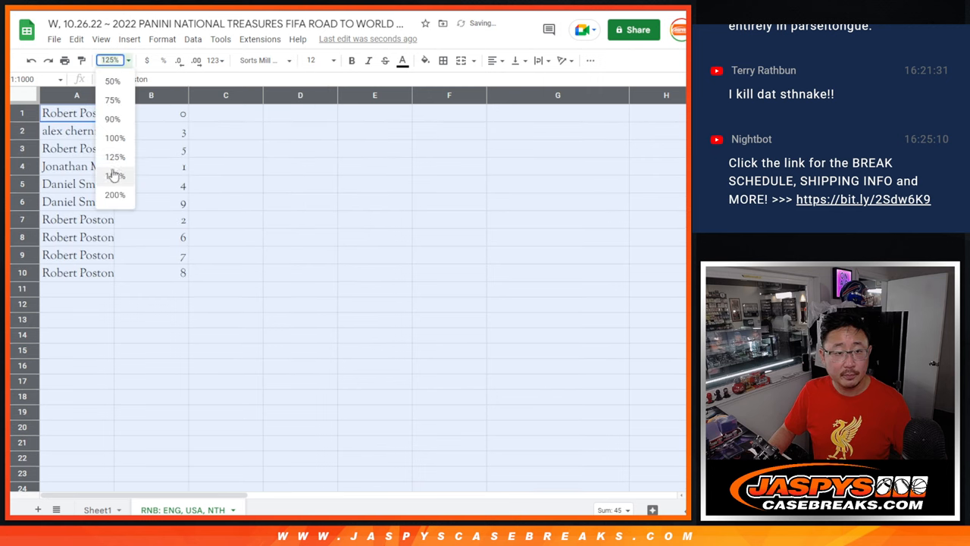
pyautogui.click(114, 176)
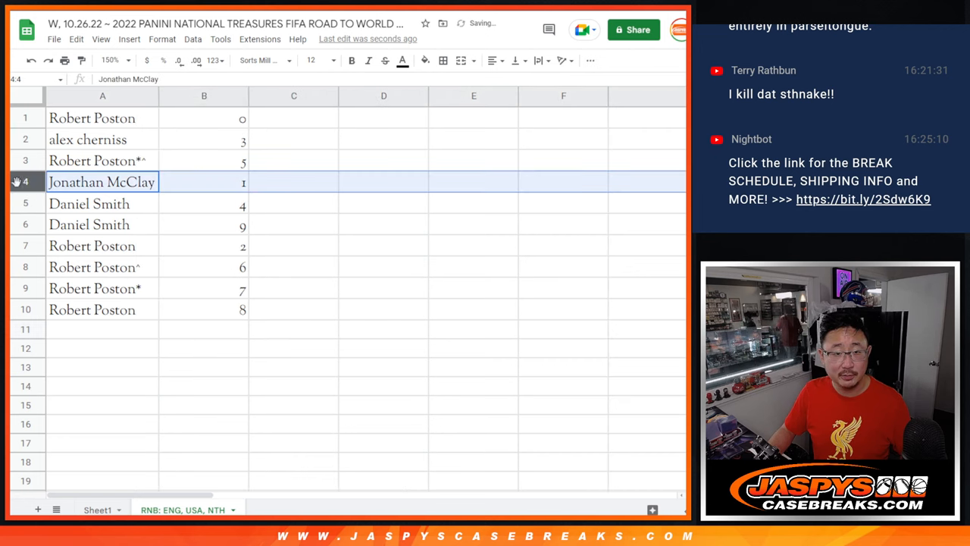
pyautogui.click(103, 140)
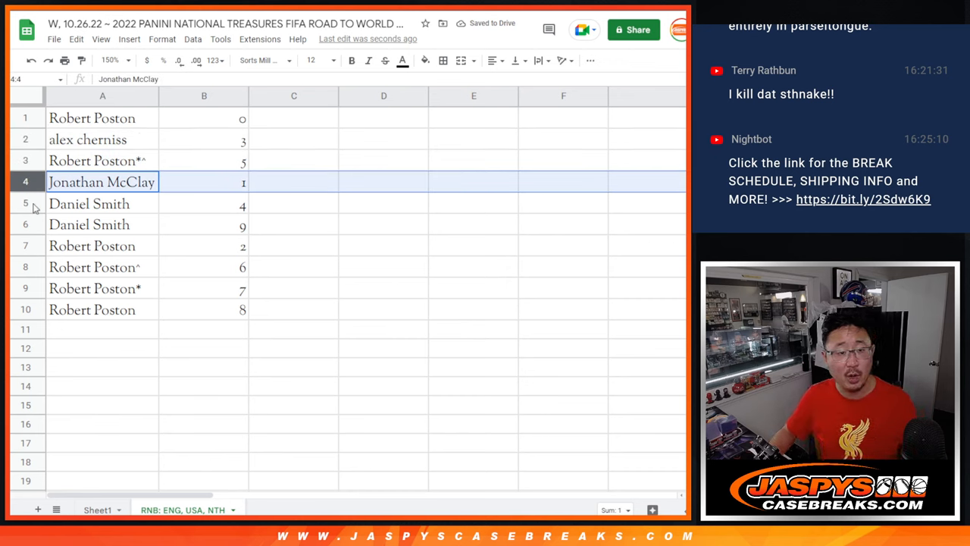
pyautogui.click(92, 246)
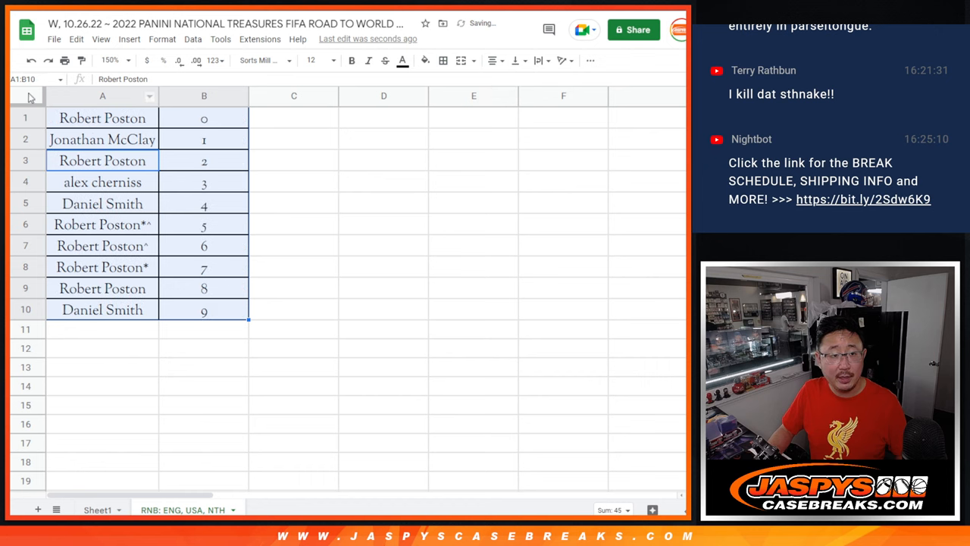
# Deselect the range to view the sorted, centred, bordered name-number list.
pyautogui.click(102, 117)
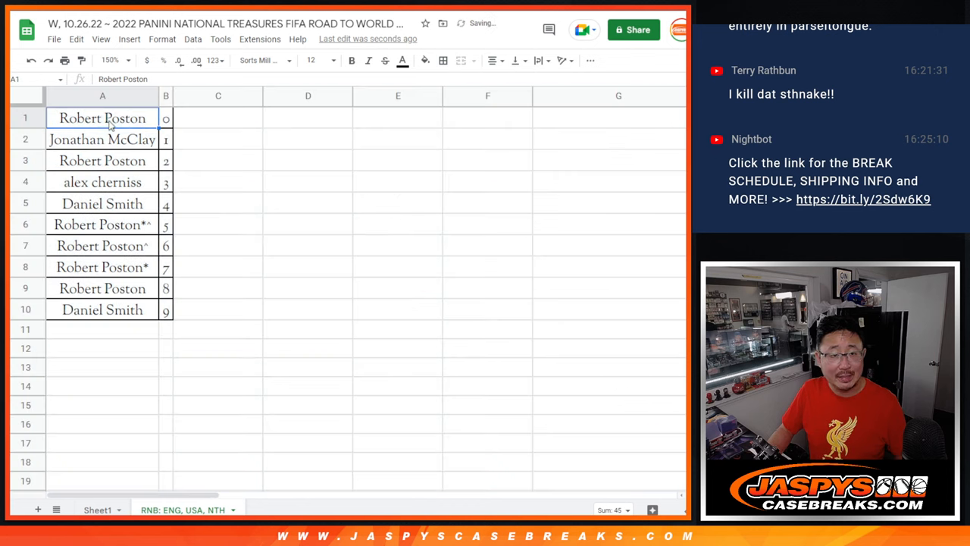
pyautogui.moveTo(272, 149)
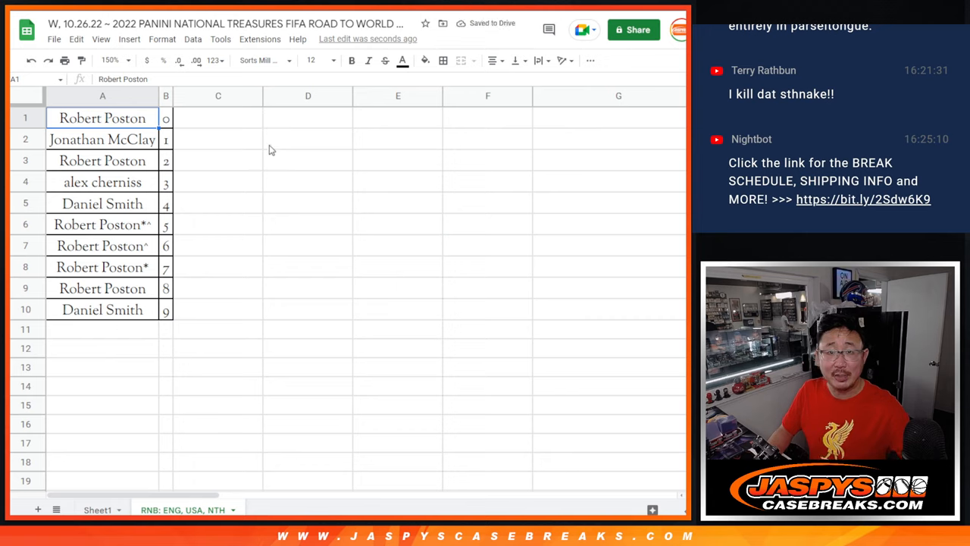